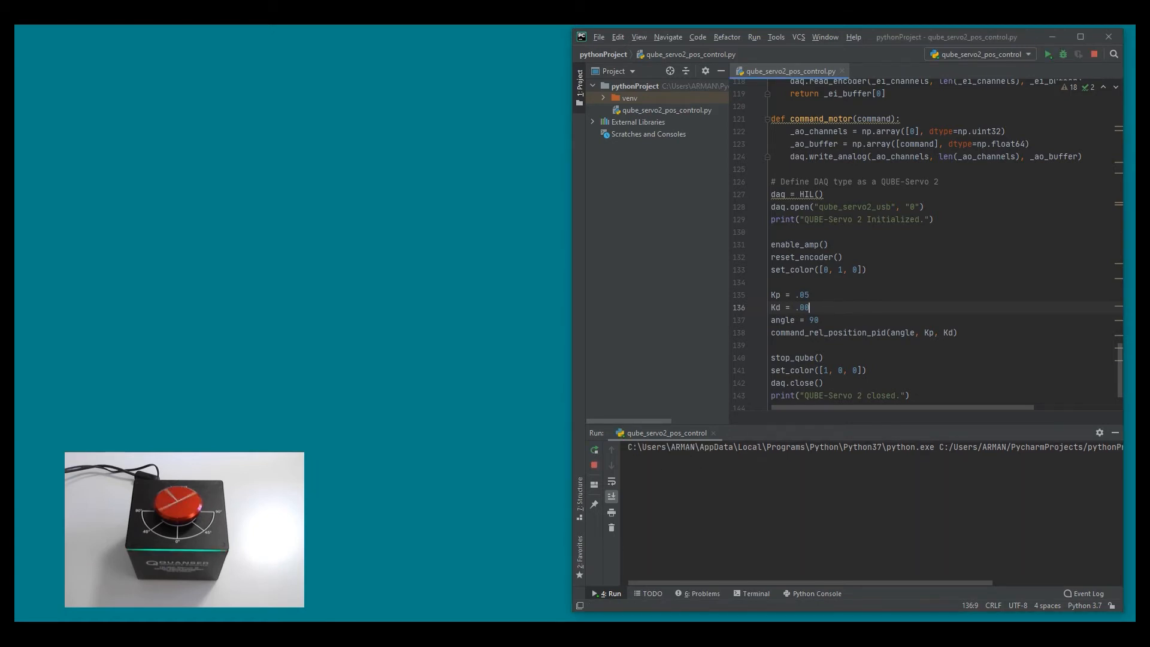
Step: Set the position controller's derivative gain to Kd = .003 in the script
{"action": "left_click", "coordinate": [1048, 54]}
{"action": "type", "text": "3"}
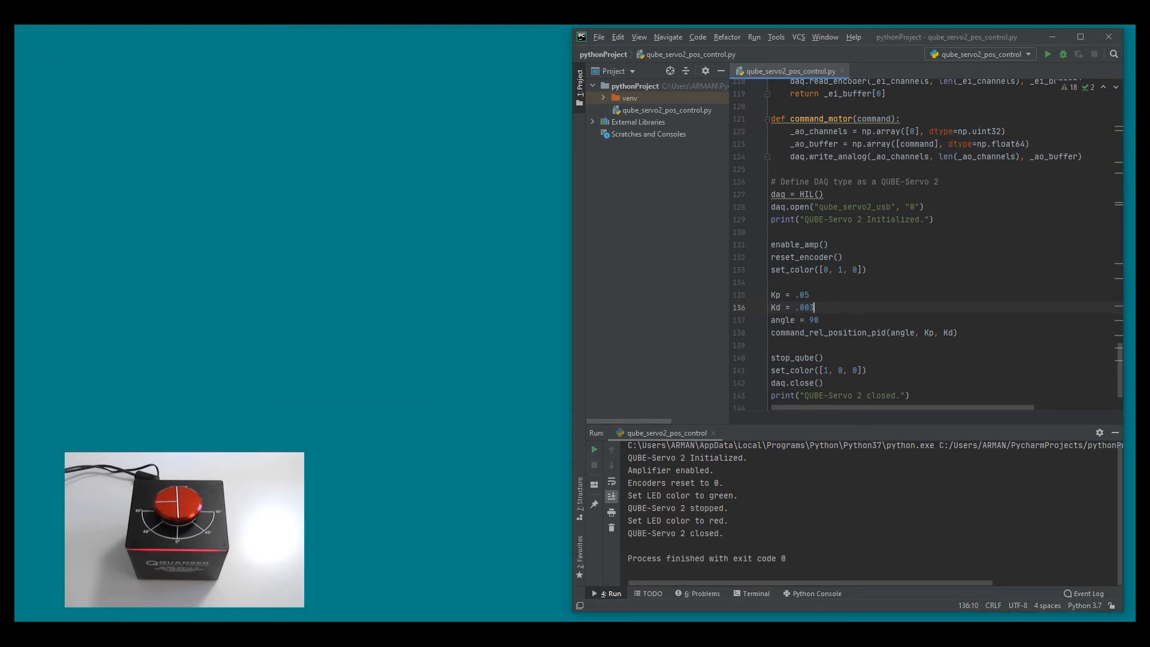
Step: Run qube_servo2_pos_control.py so Figure 1 shows the 90-degree step settling without overshoot
{"action": "left_click", "coordinate": [1048, 53]}
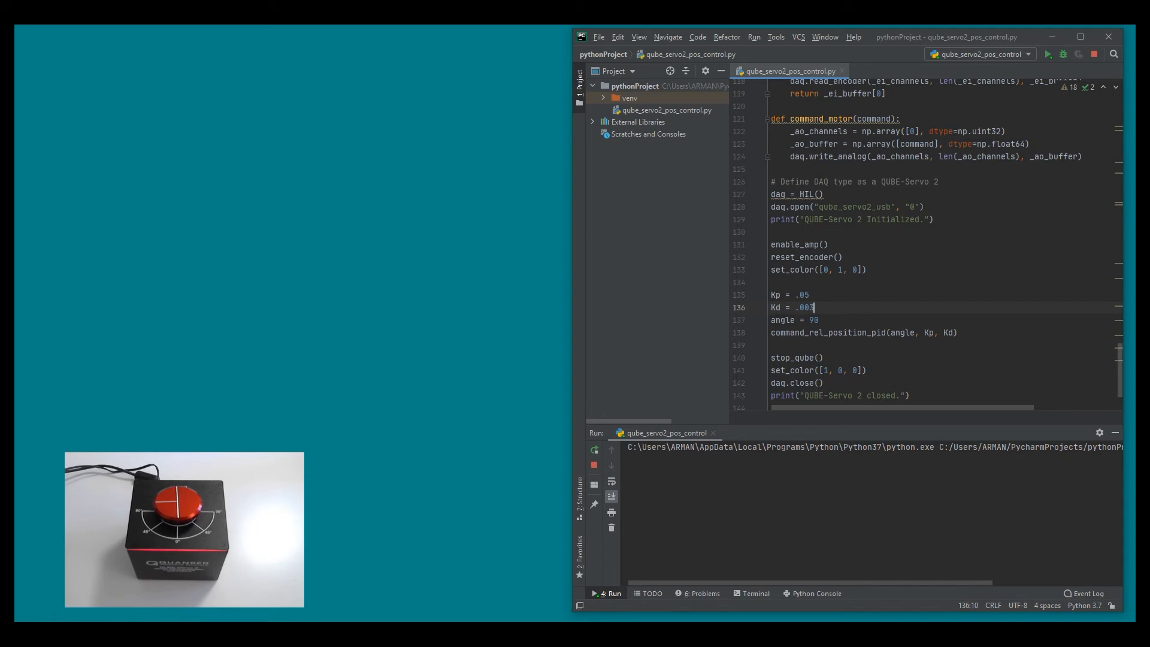
{"action": "left_click", "coordinate": [1048, 54]}
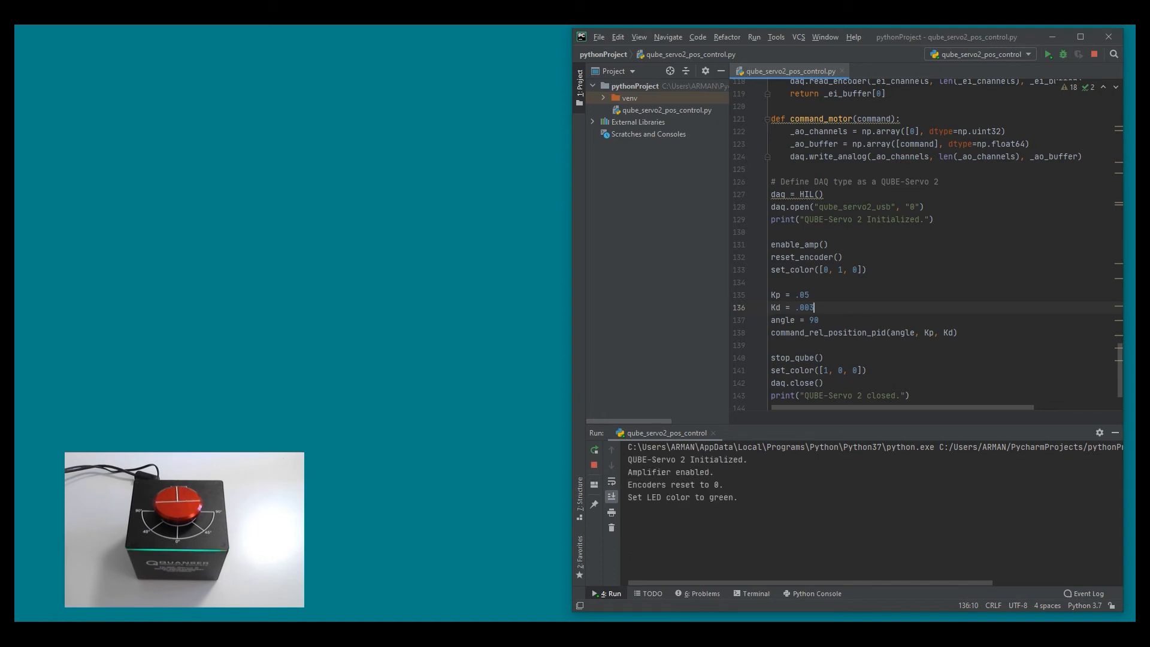
{"action": "left_click", "coordinate": [1046, 54]}
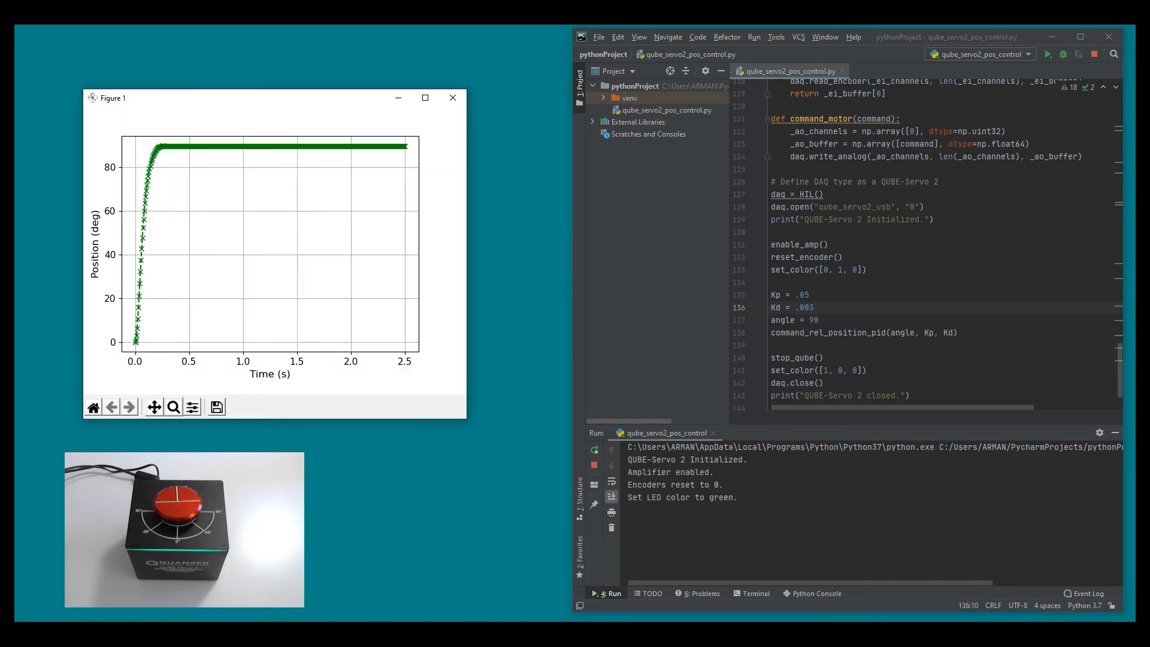